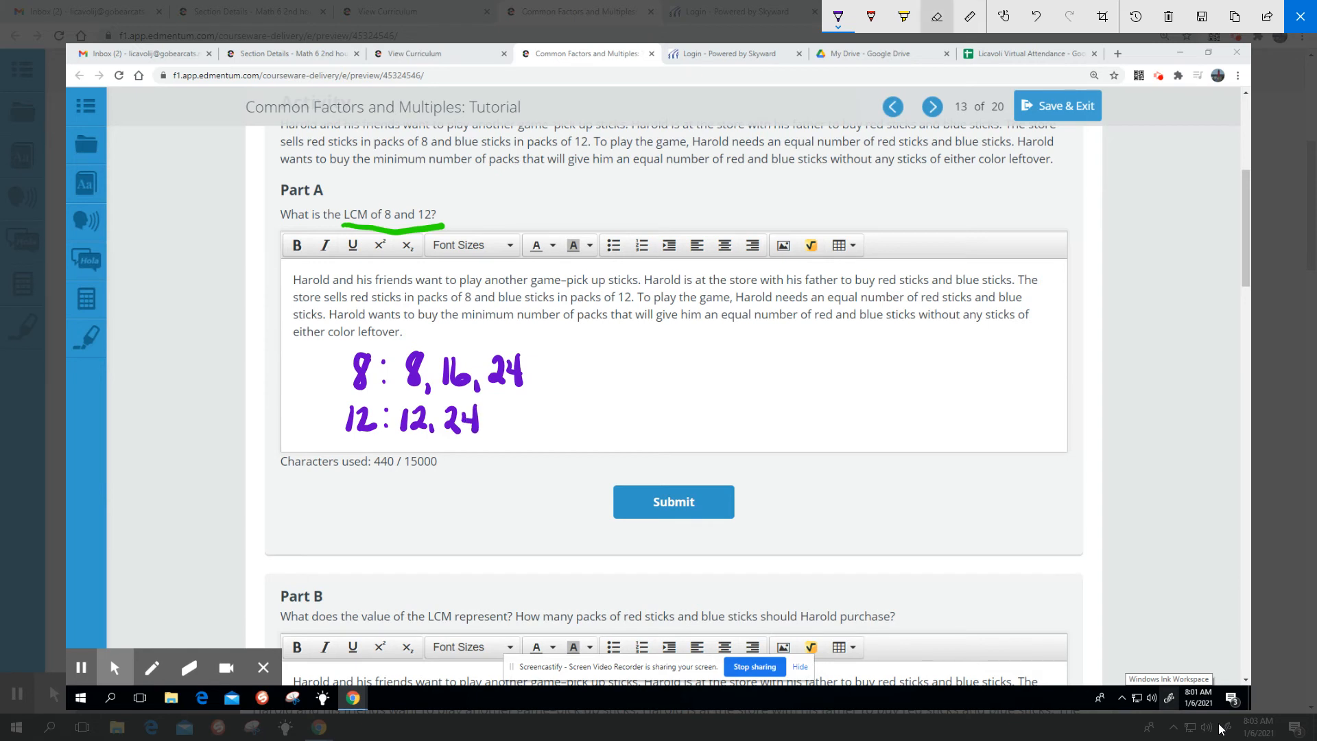
- Reopen the active Windows Ink pen to show its colour palette and thickness slider
left_click(837, 16)
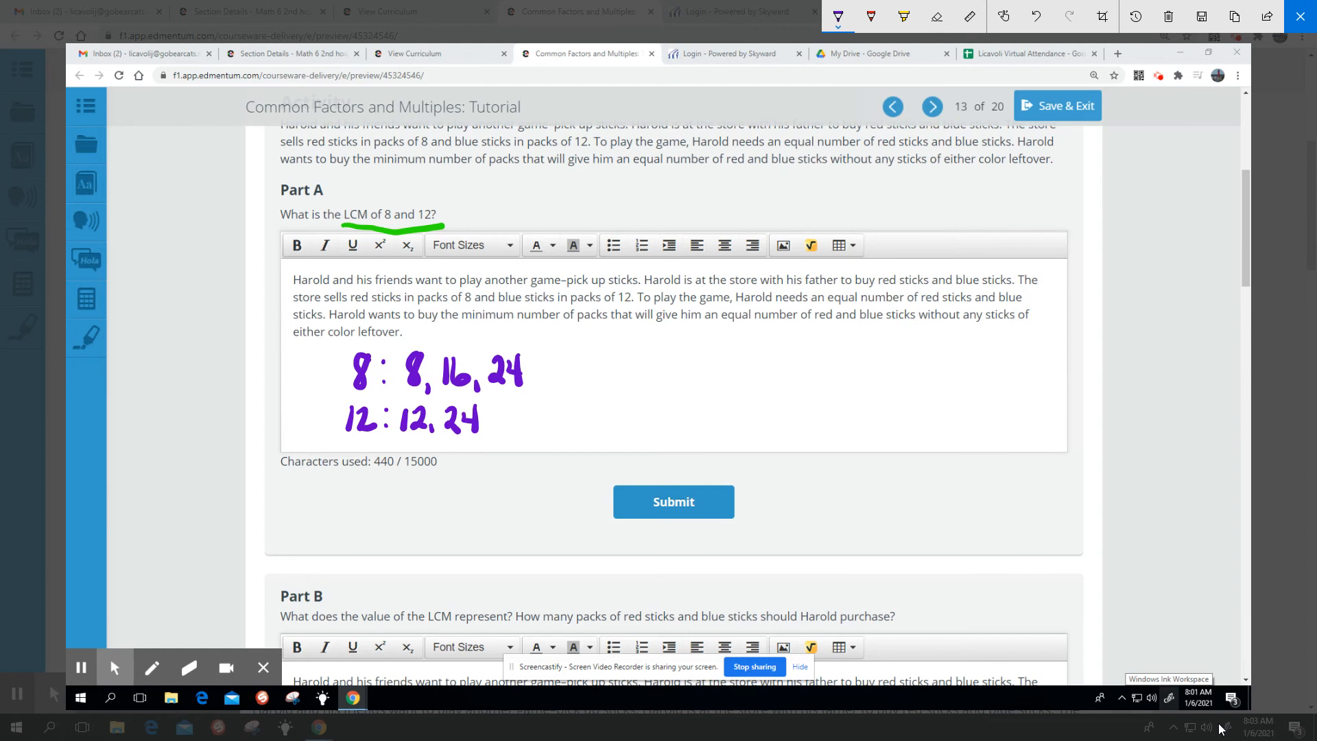
left_click(837, 16)
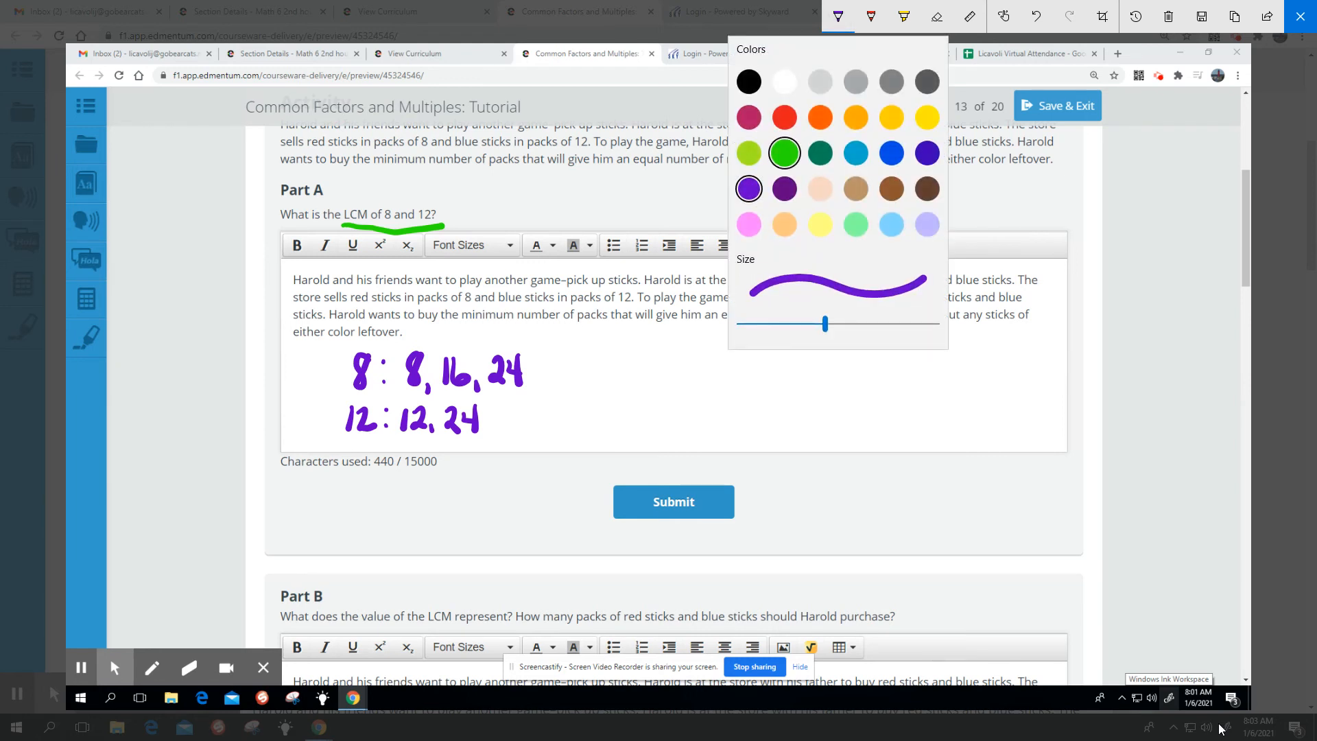